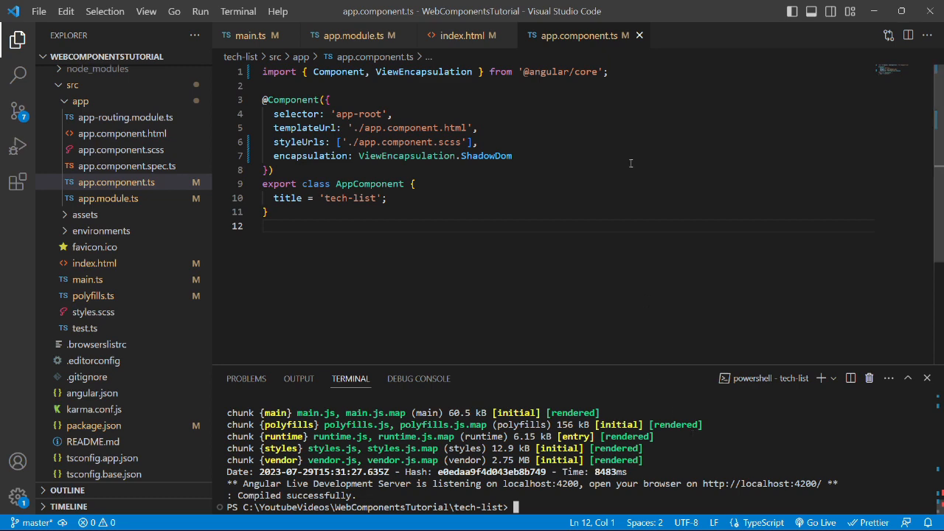
- Run 'ng add ngx-build-plus --project tech-list' in the integrated terminal
{"action": "right_click", "coordinate": [576, 35]}
{"action": "type", "text": "ng add ngx-bu"}
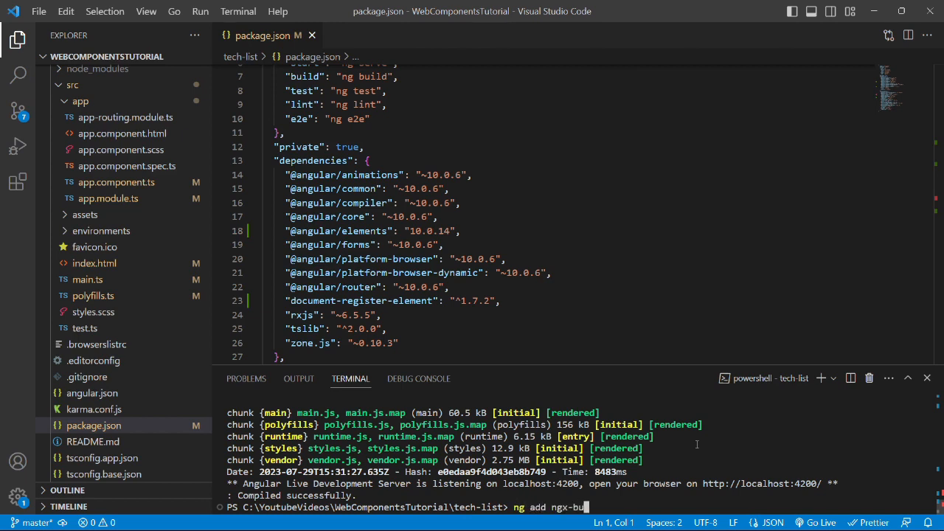
{"action": "type", "text": "ild-plus"}
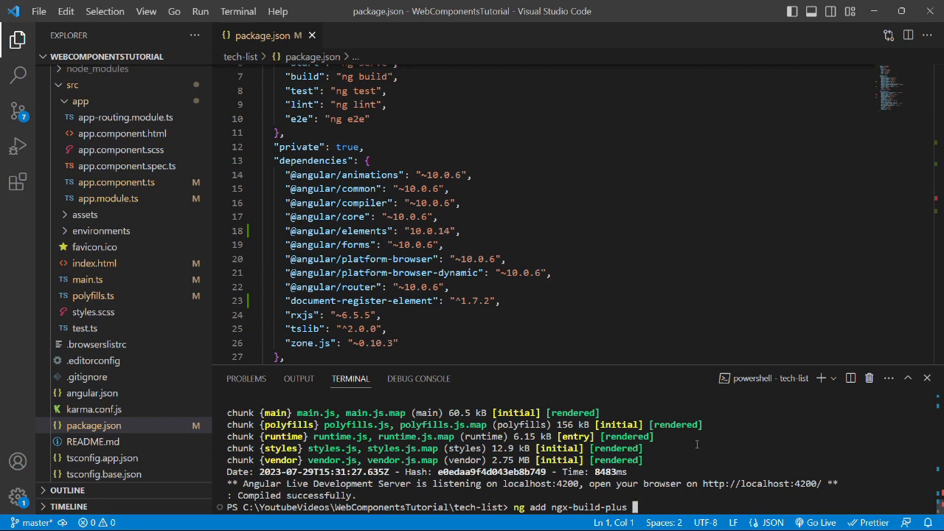
{"action": "type", "text": "--project"}
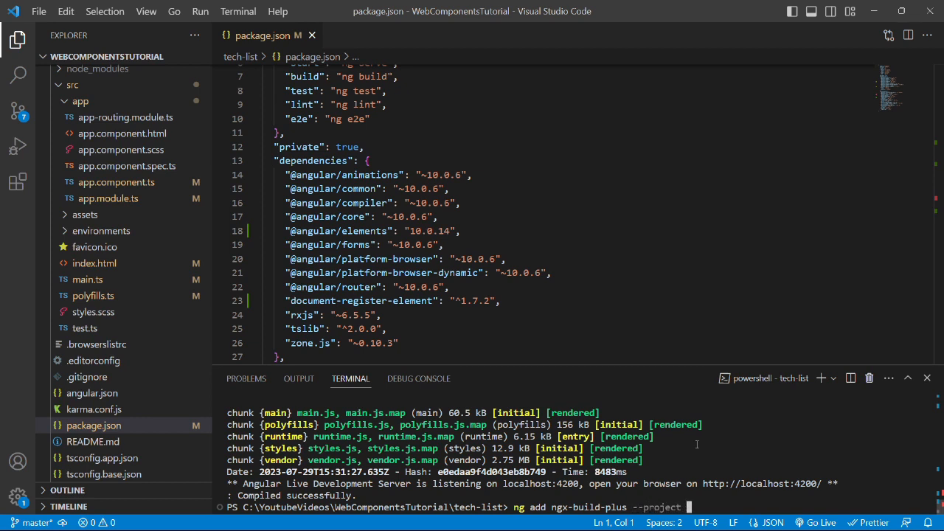
{"action": "mouse_move", "coordinate": [694, 443]}
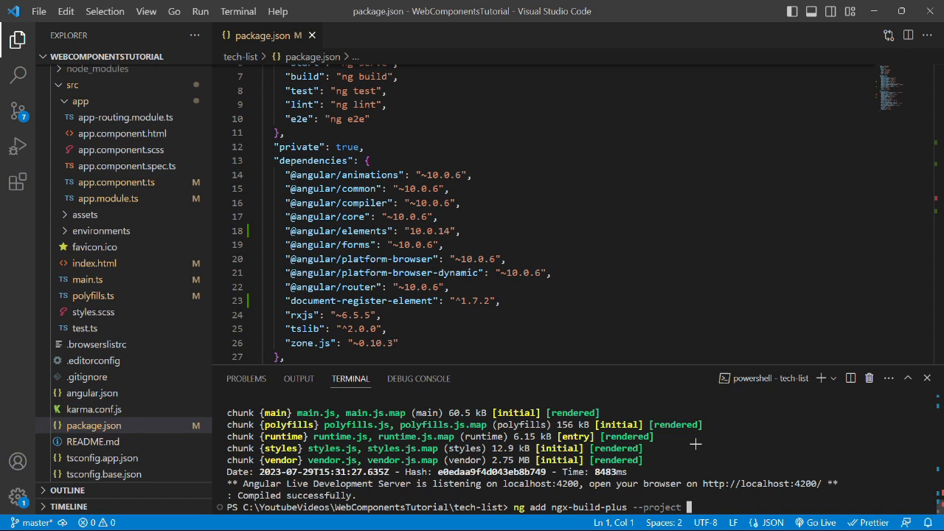
{"action": "key", "text": "BackSpace"}
{"action": "type", "text": "a"}
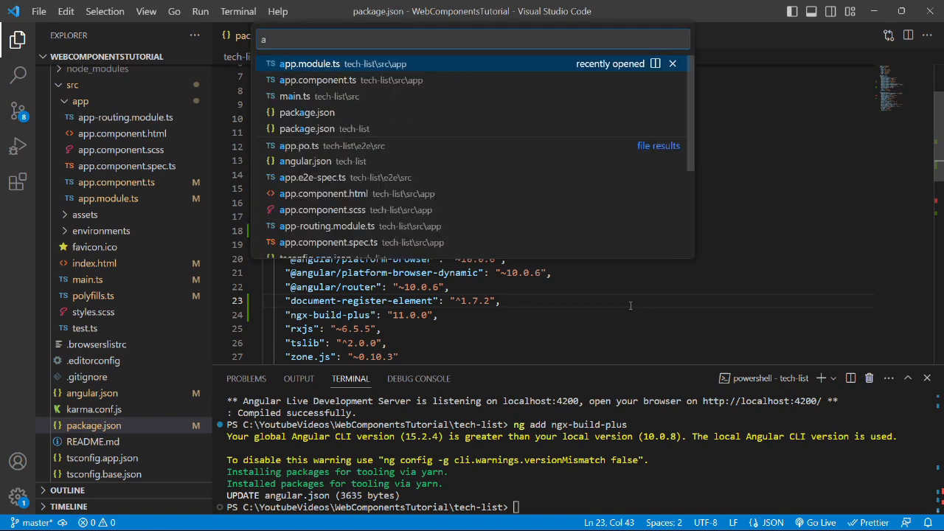
- Check in angular.json that the build builder is ngx-build-plus:browser
{"action": "left_click", "coordinate": [304, 161]}
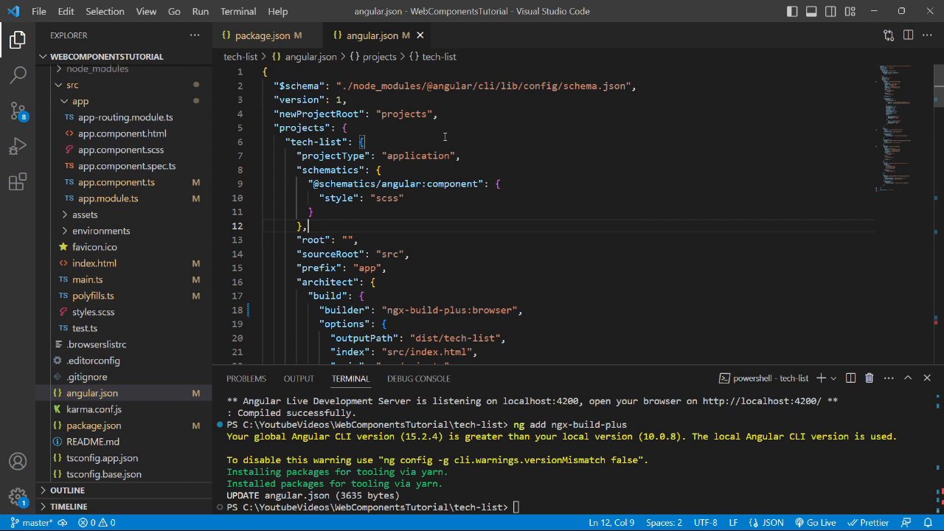
{"action": "double_click", "coordinate": [342, 309]}
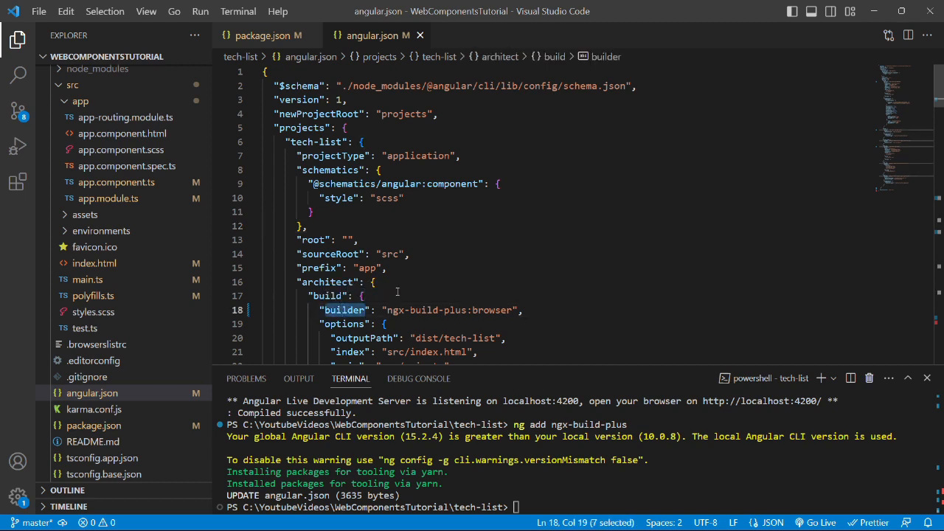
{"action": "left_click", "coordinate": [384, 269]}
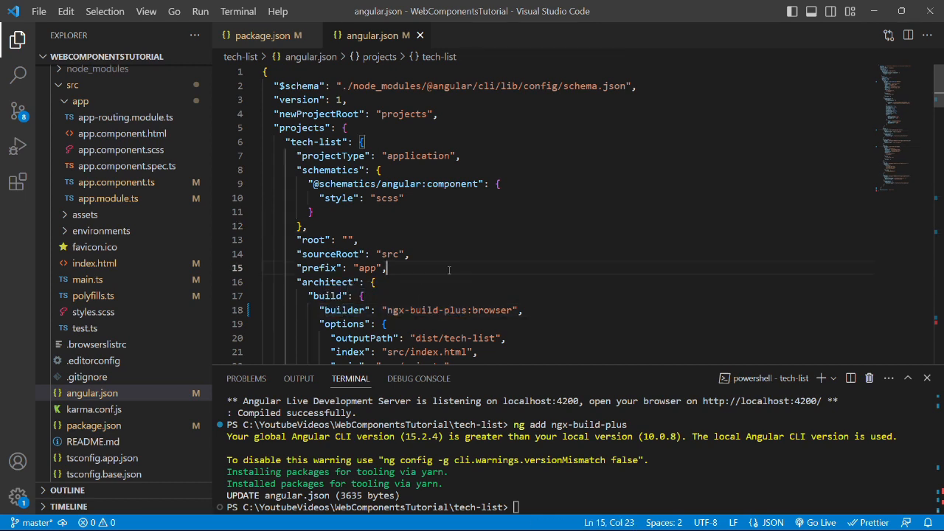
{"action": "mouse_move", "coordinate": [608, 439]}
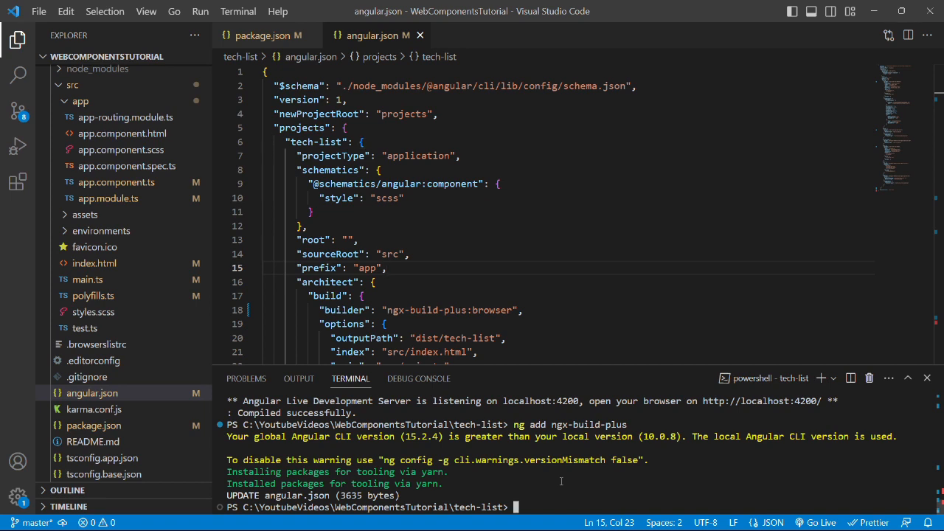
- Run 'ng g ngx-build-plus:wc-polyfill --project tech-list' and check package.json's new dependencies
{"action": "type", "text": "ng g ngx-build-plus:"}
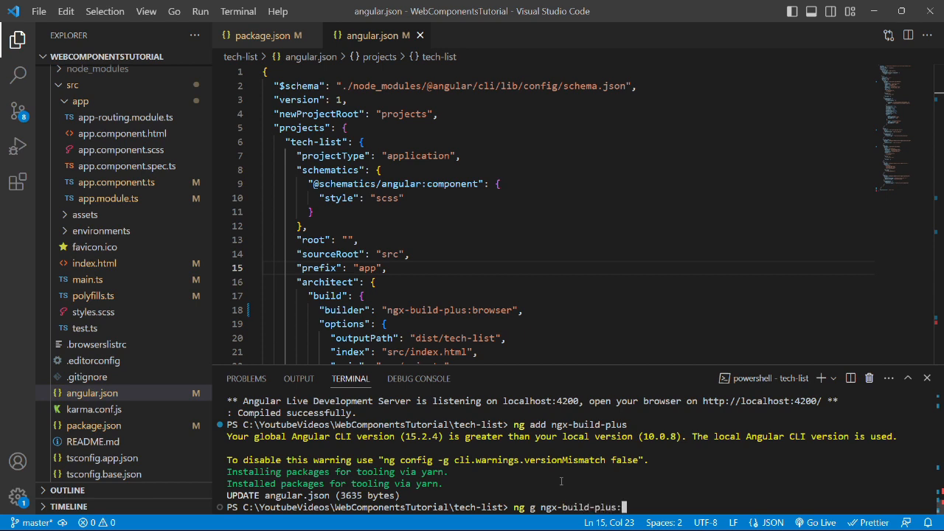
{"action": "type", "text": "wc-p"}
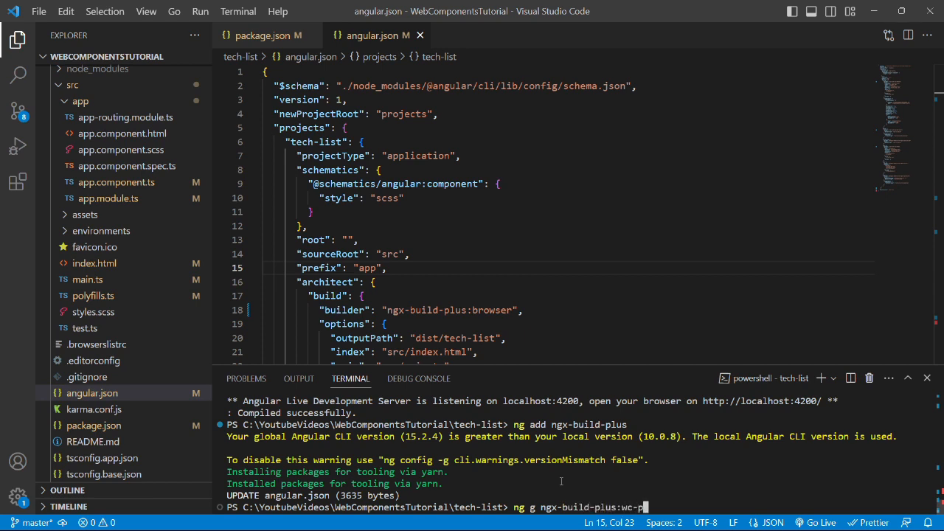
{"action": "type", "text": "olyfill"}
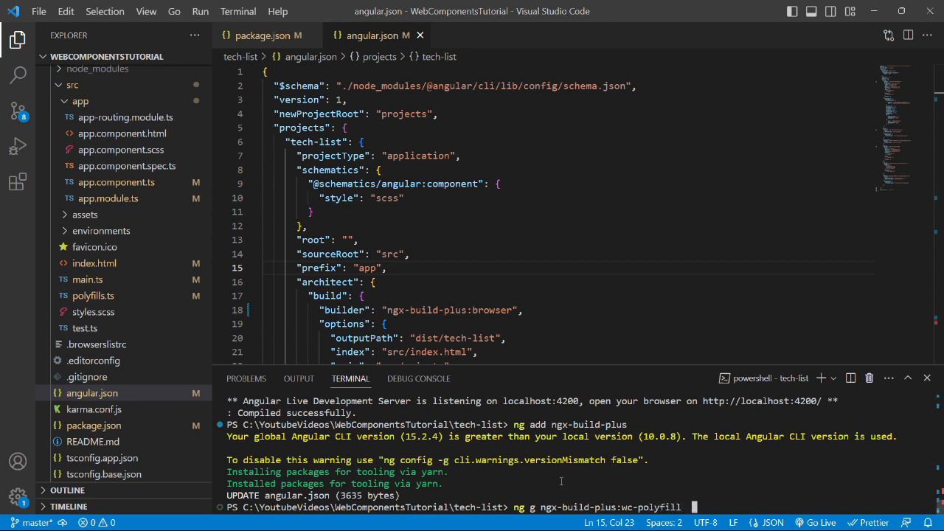
{"action": "type", "text": "--project"}
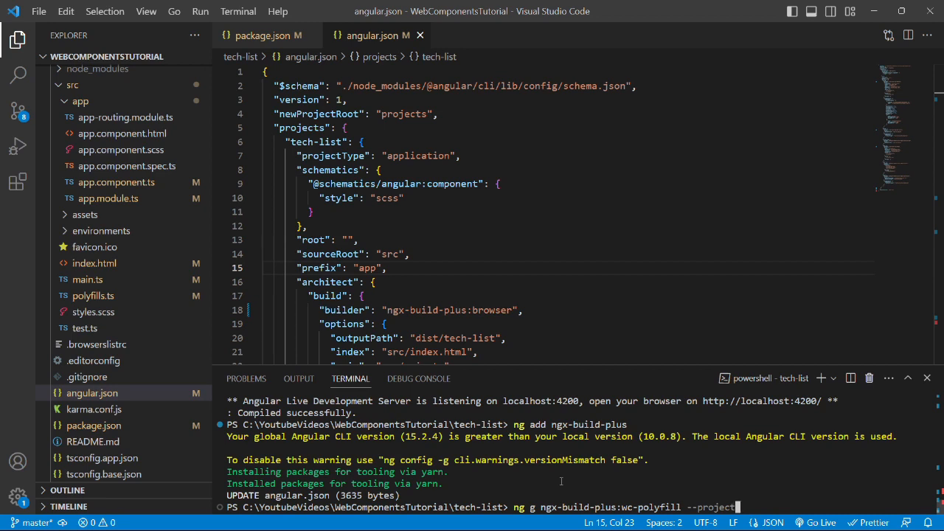
{"action": "key", "text": "BackSpace"}
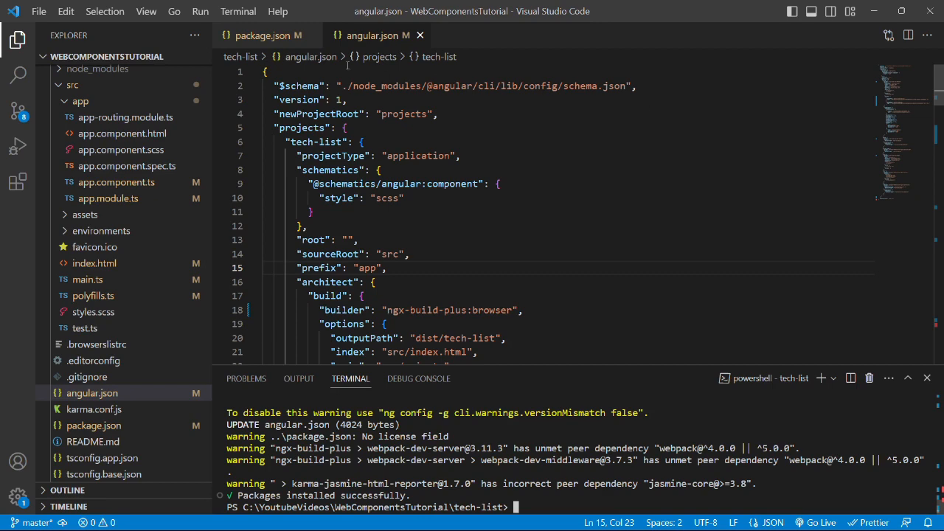
{"action": "left_click", "coordinate": [262, 35]}
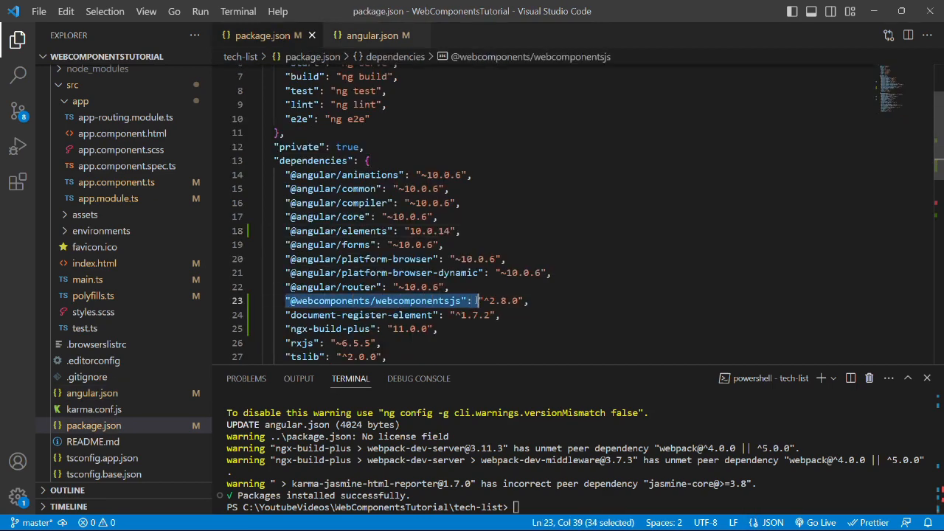
- Review the custom-elements-es5-adapter.js and webcomponents-sd-ce-pf.js script entries in angular.json
{"action": "left_click", "coordinate": [378, 36]}
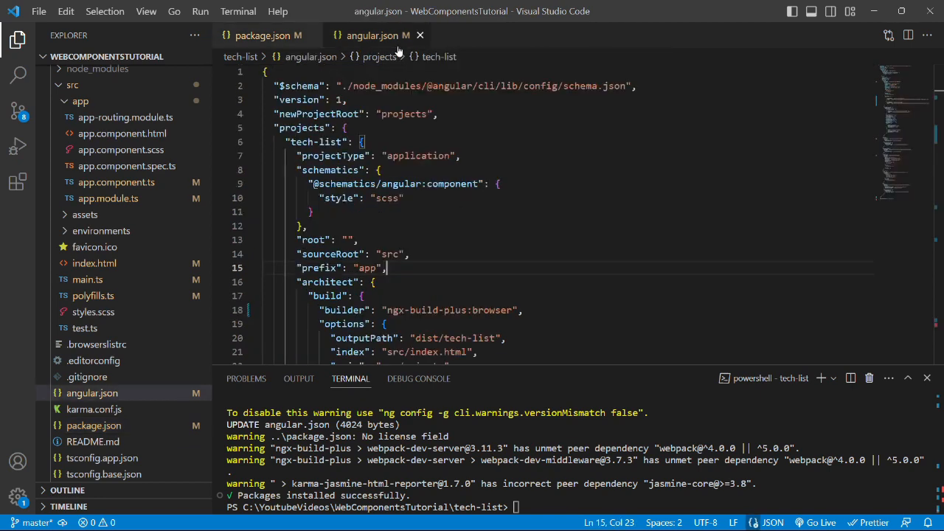
{"action": "scroll", "scroll_direction": "down", "scroll_amount": 3}
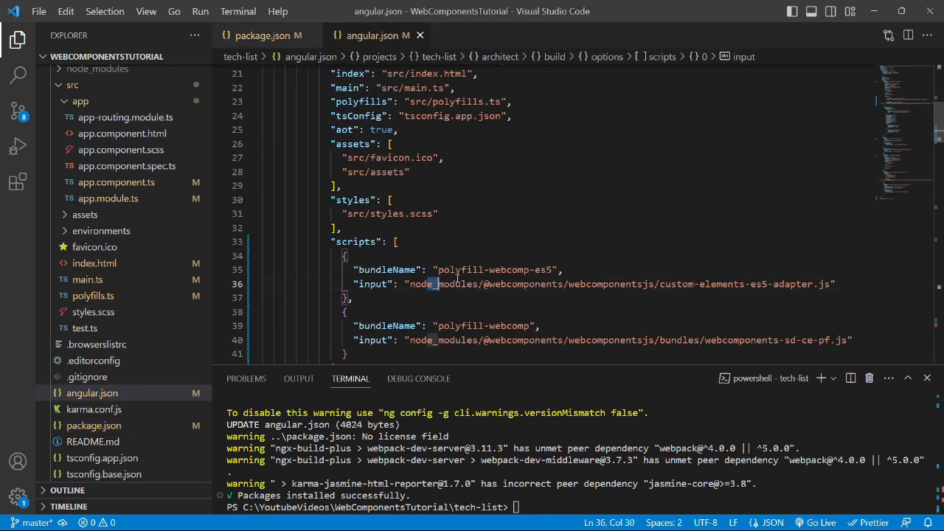
{"action": "left_click_drag", "start_coordinate": [439, 283], "coordinate": [687, 284]}
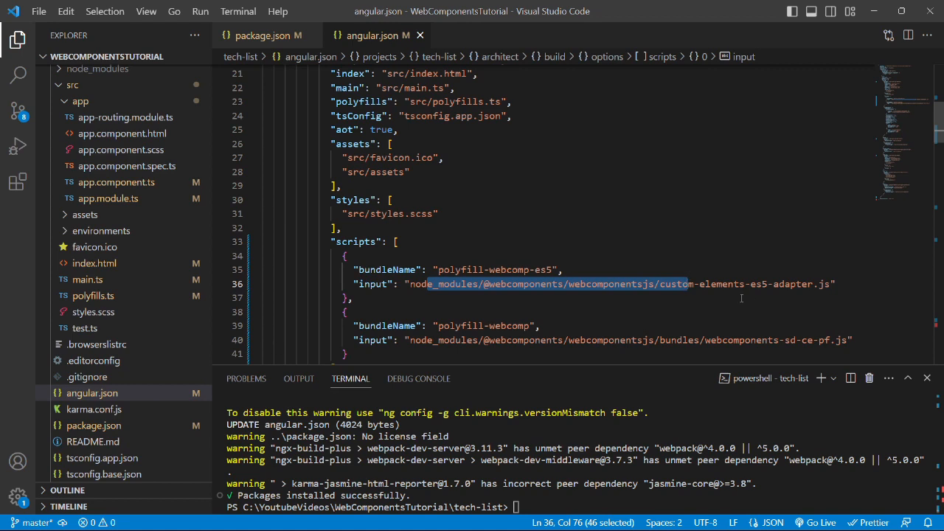
- Run 'ng g ngx-build-plus:externals' to add webpack.externals.js to the project
{"action": "type", "text": "ng g"}
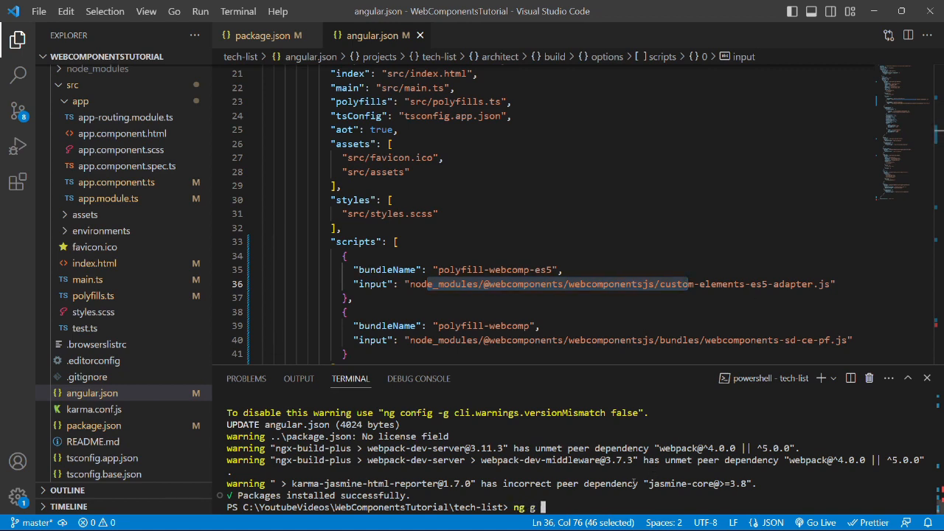
{"action": "type", "text": "ngx-build-plus:"}
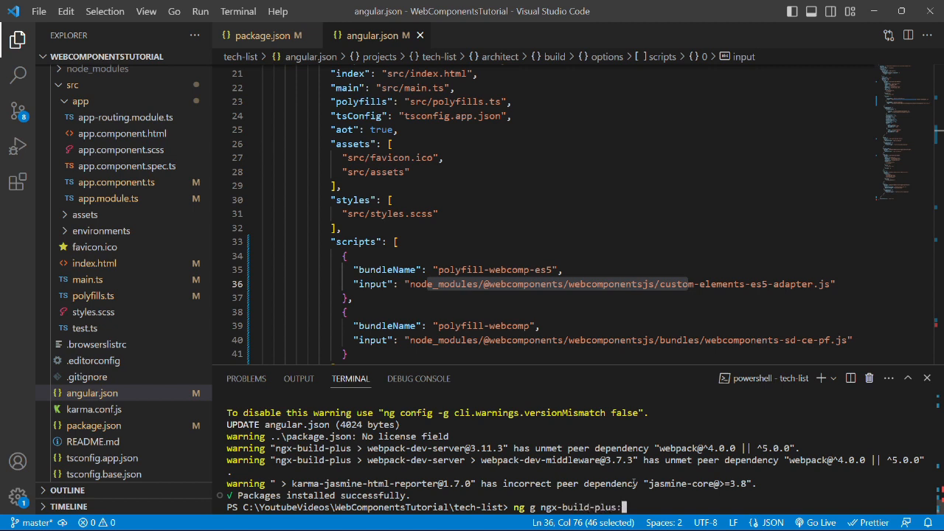
{"action": "type", "text": "externals"}
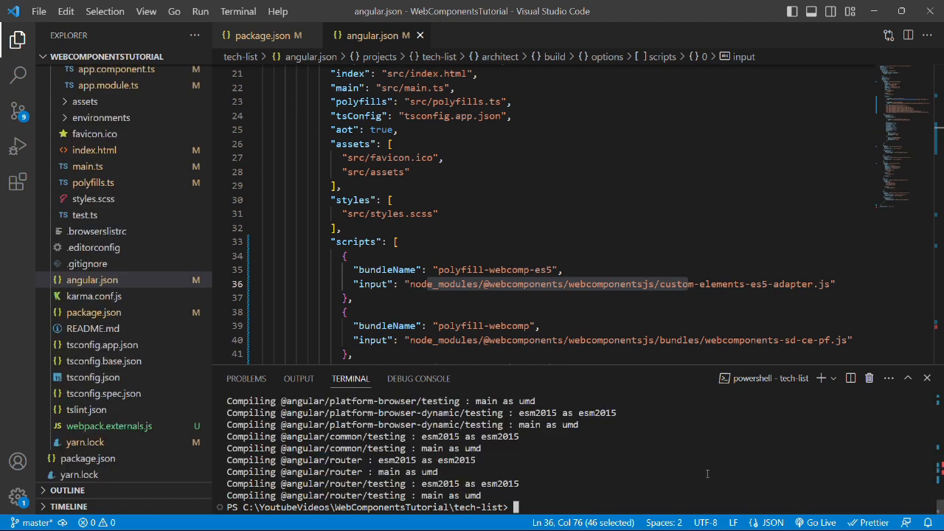
{"action": "mouse_move", "coordinate": [150, 435]}
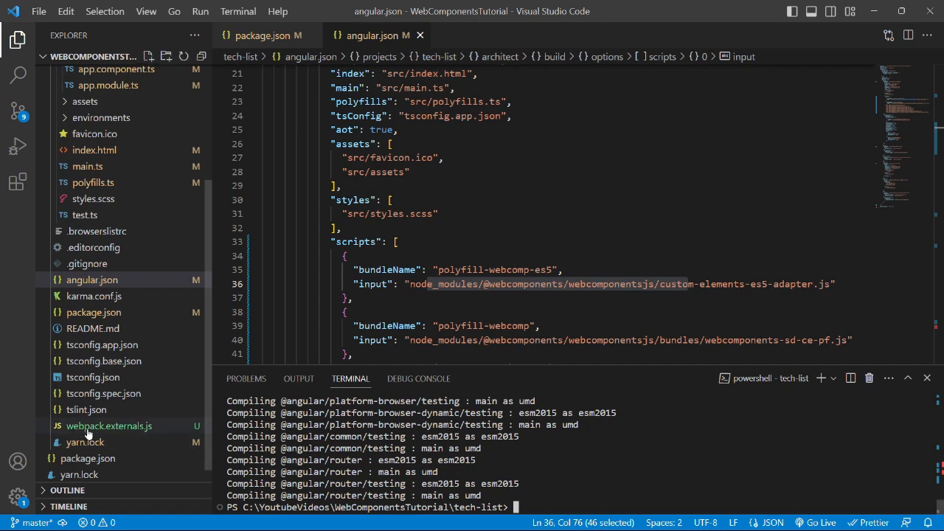
- Inspect webpack.externals.js, then the Angular UMD bundles in angular.json's scripts array
{"action": "left_click", "coordinate": [110, 425]}
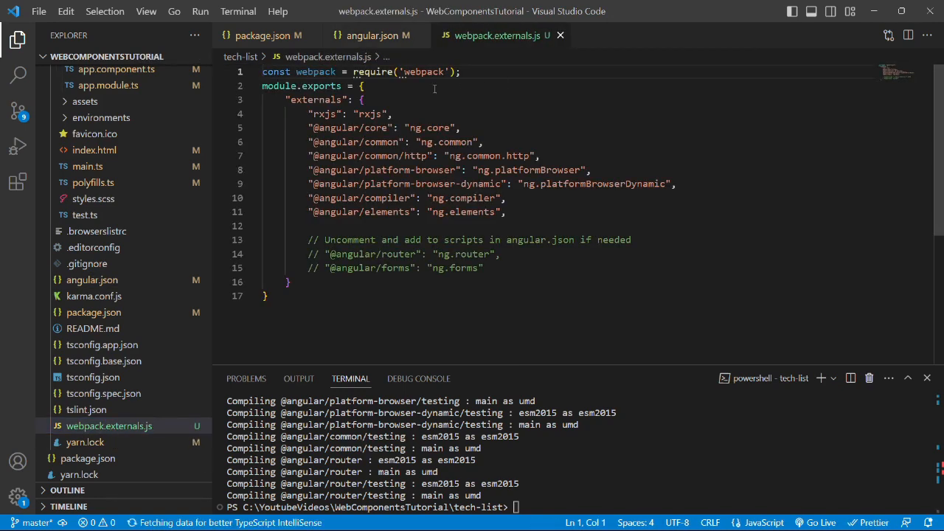
{"action": "mouse_move", "coordinate": [313, 104]}
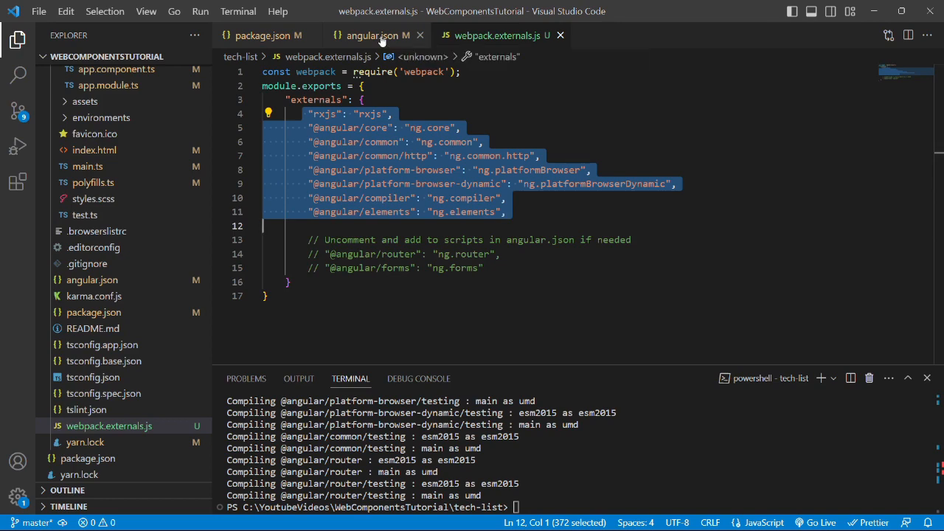
{"action": "left_click", "coordinate": [376, 35]}
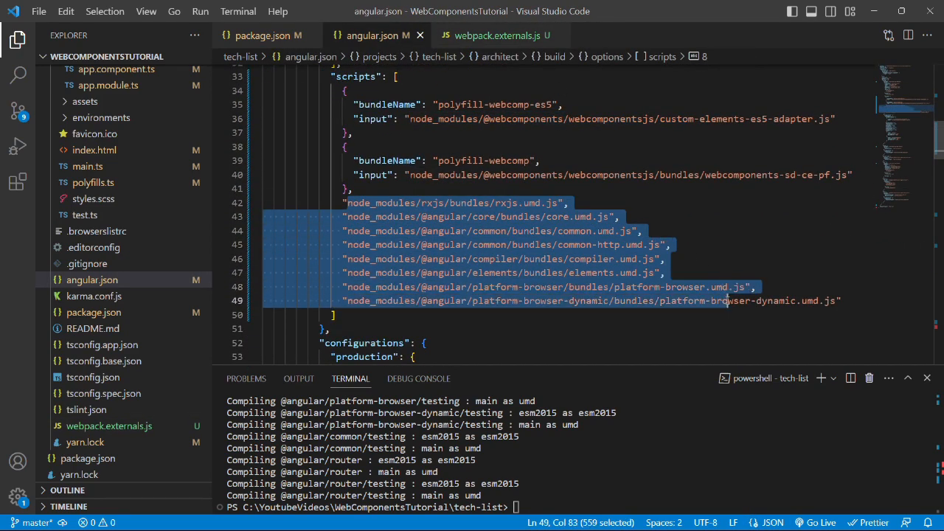
{"action": "double_click", "coordinate": [355, 77]}
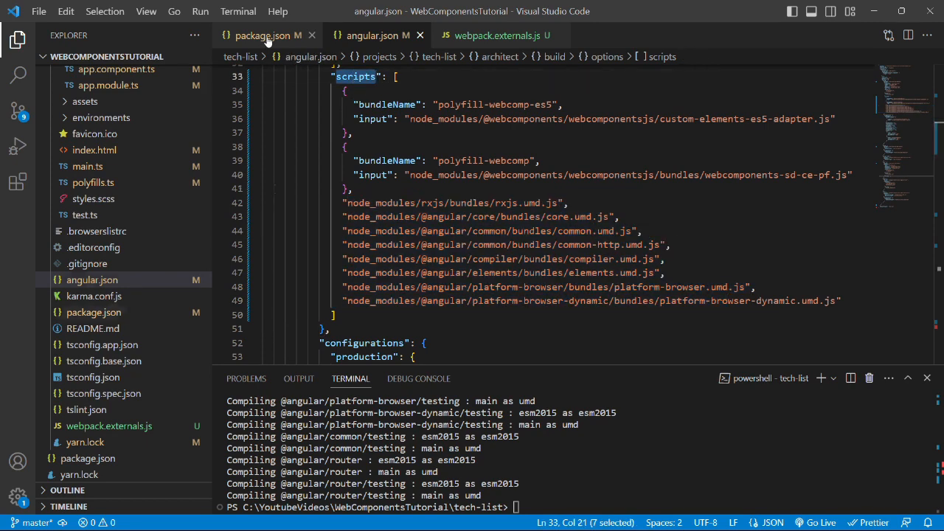
- Point build:externals and build:tech-list:externals at webpack.externals.js without the ./ prefix
{"action": "left_click", "coordinate": [262, 35]}
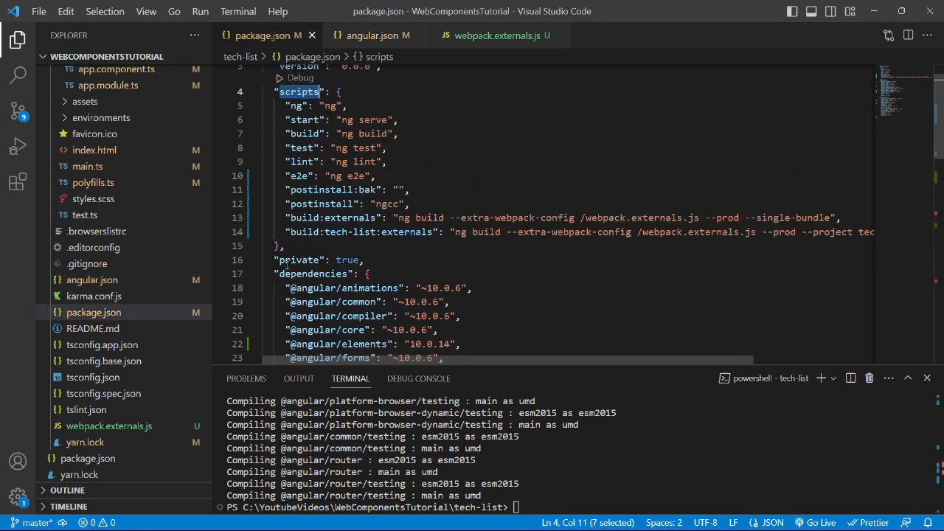
{"action": "double_click", "coordinate": [360, 231]}
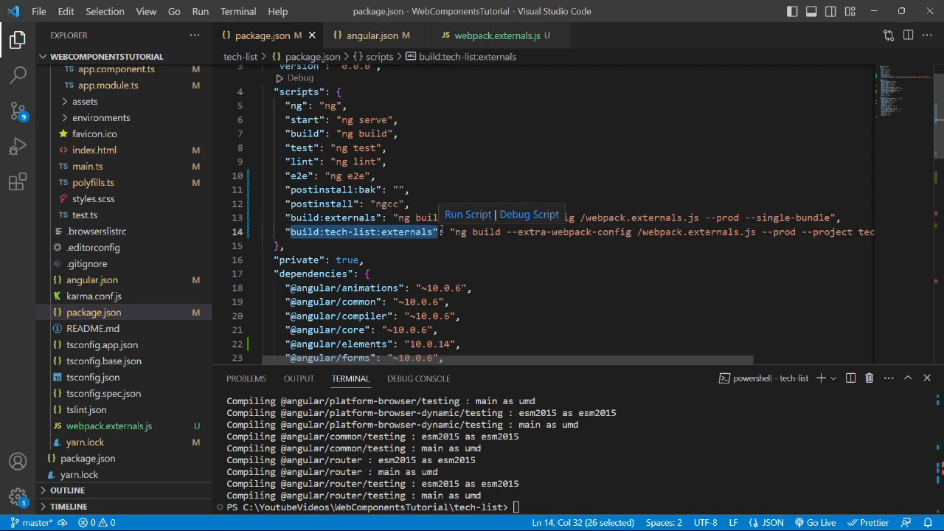
{"action": "mouse_move", "coordinate": [469, 239]}
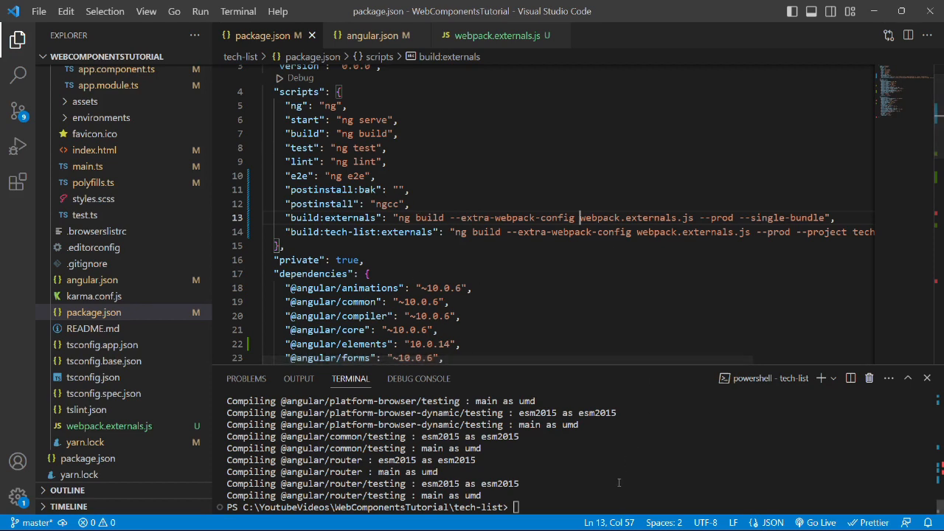
{"action": "type", "text": "npm run"}
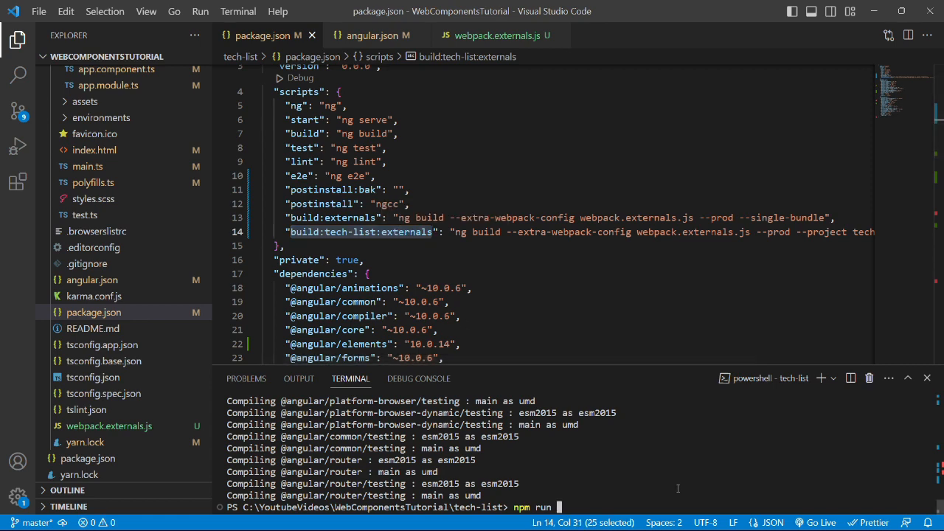
- Run 'npm run build:tech-list:externals' to produce the dist/tech-list bundles
{"action": "type", "text": "build:tech-list:externals"}
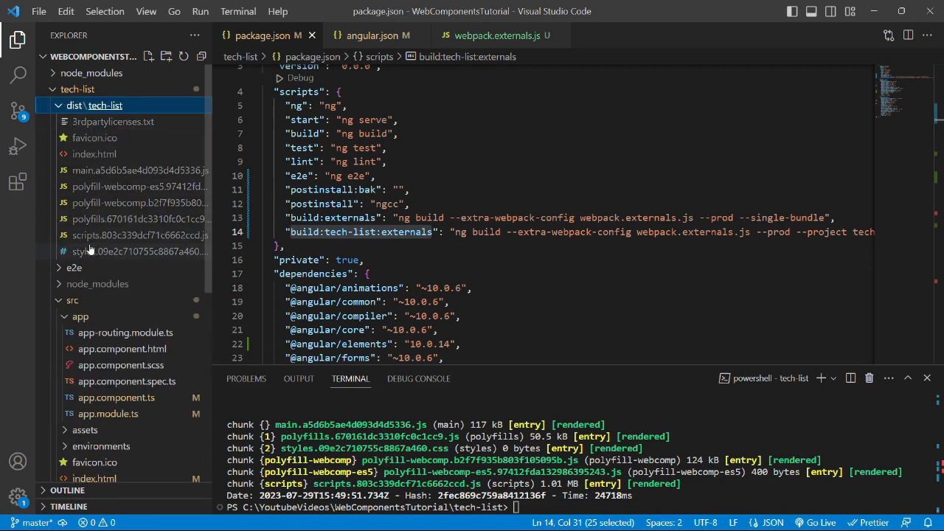
- View dist/tech-list/index.html with its tech-list element and polyfill script tags
{"action": "left_click", "coordinate": [94, 142]}
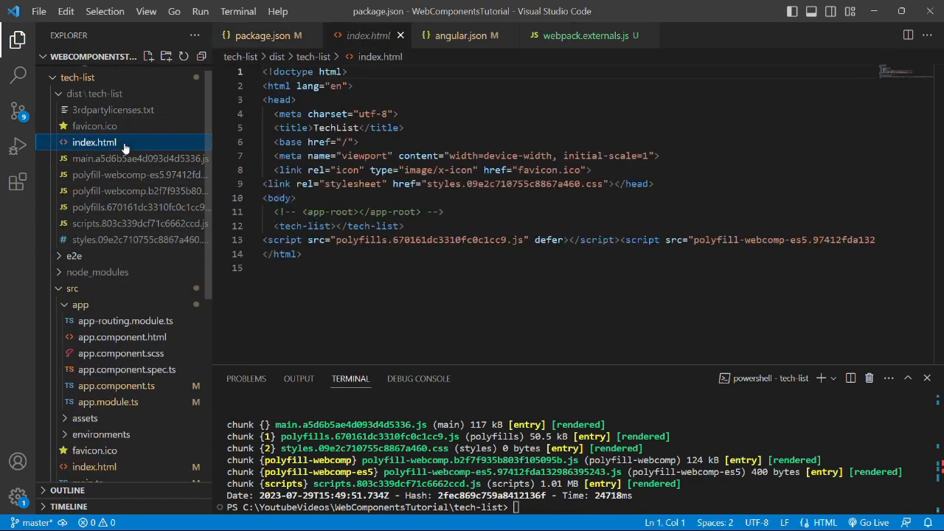
{"action": "left_click", "coordinate": [273, 239]}
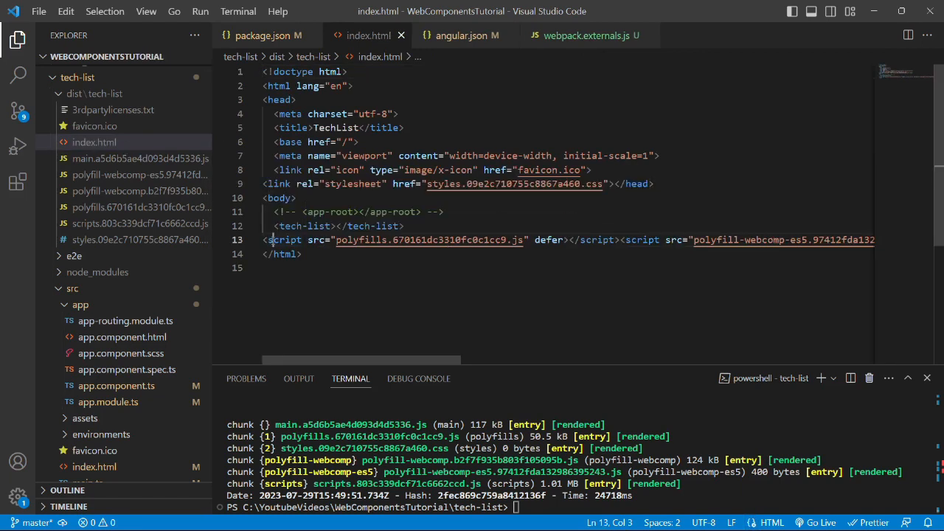